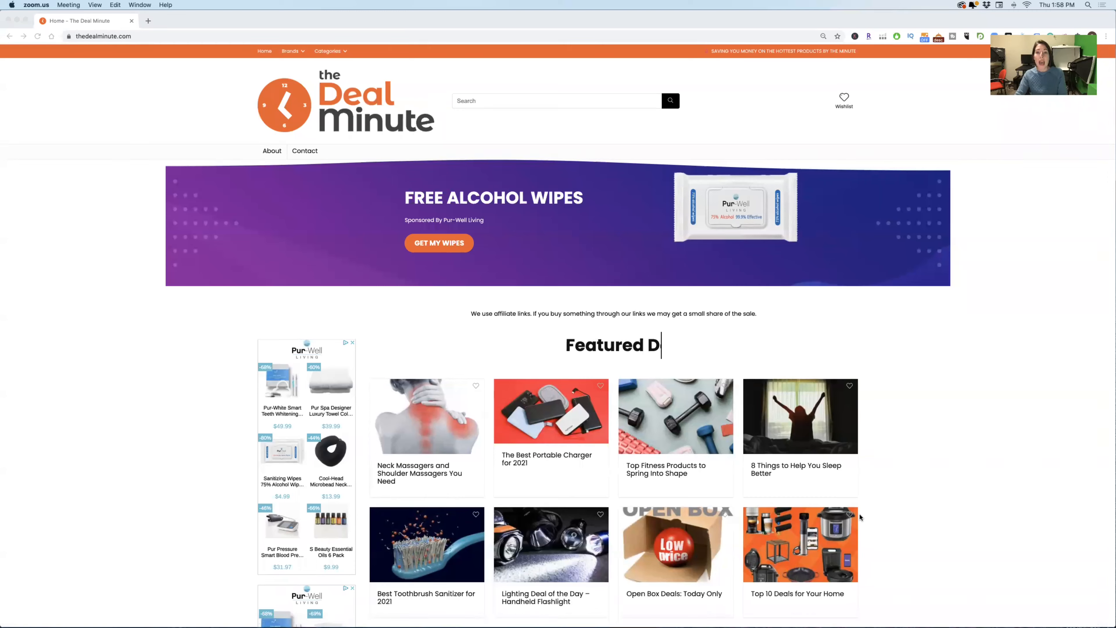
Enter 'Promos', open the Open Box Deals post and scroll to the $14.99 Wireless Qi Power Bank
{"action": "type", "text": "Promos"}
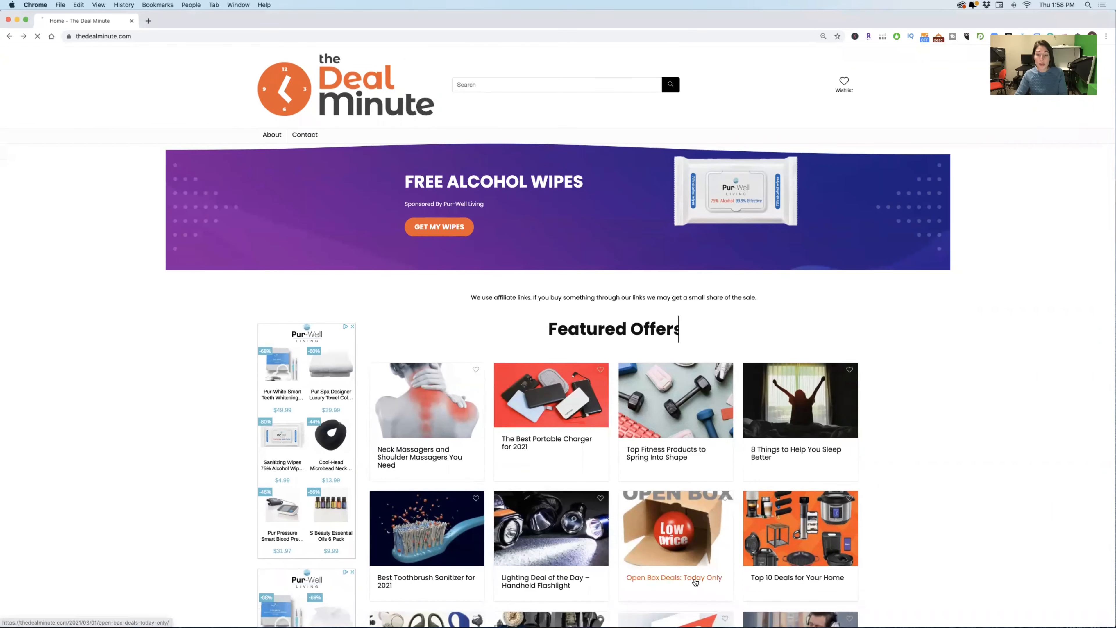
{"action": "left_click", "coordinate": [674, 577]}
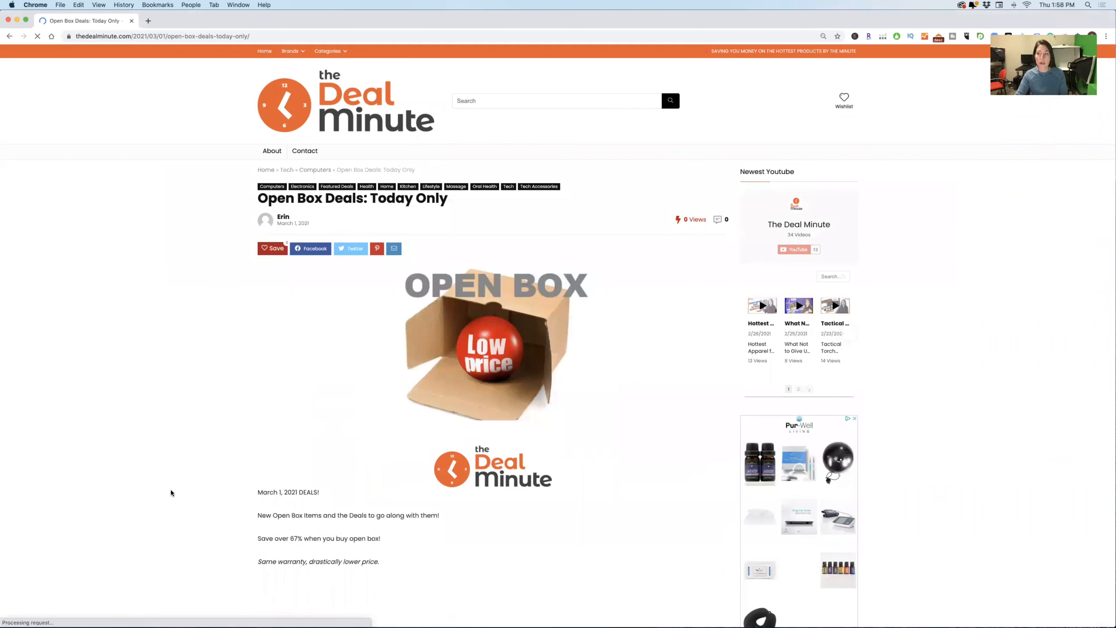
{"action": "scroll", "scroll_direction": "down", "scroll_amount": 3}
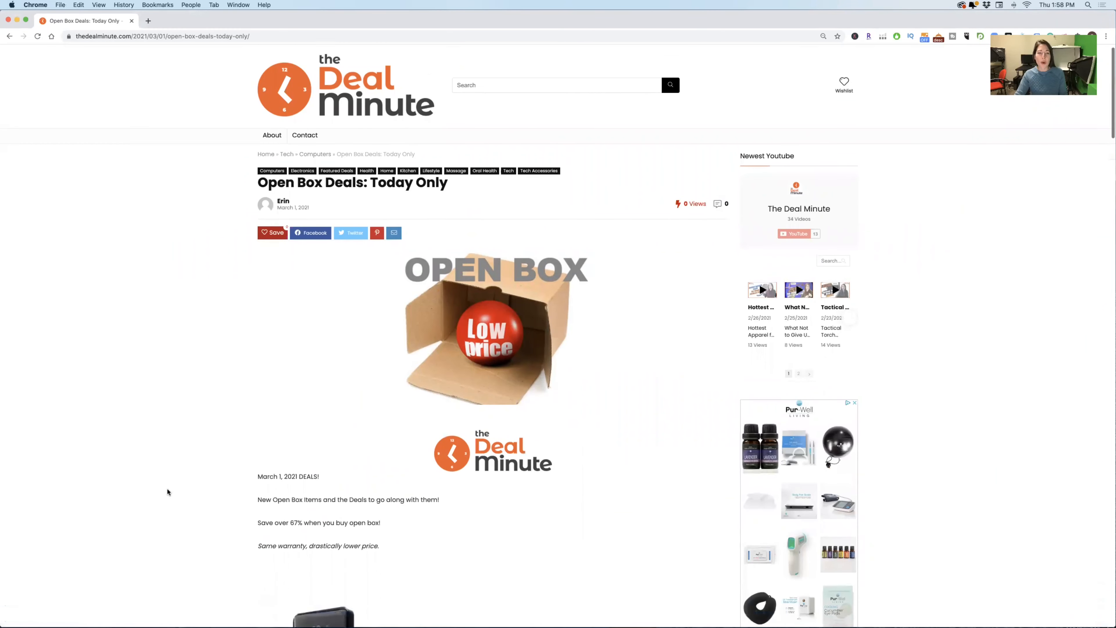
{"action": "scroll", "scroll_direction": "down", "scroll_amount": 3}
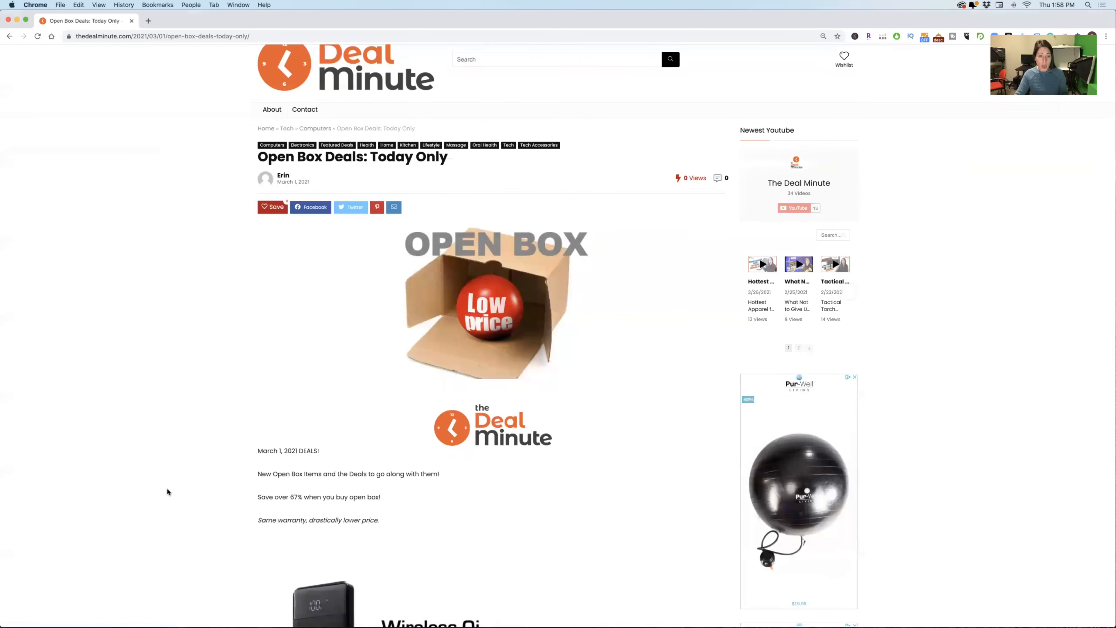
{"action": "scroll", "scroll_direction": "down", "scroll_amount": 3}
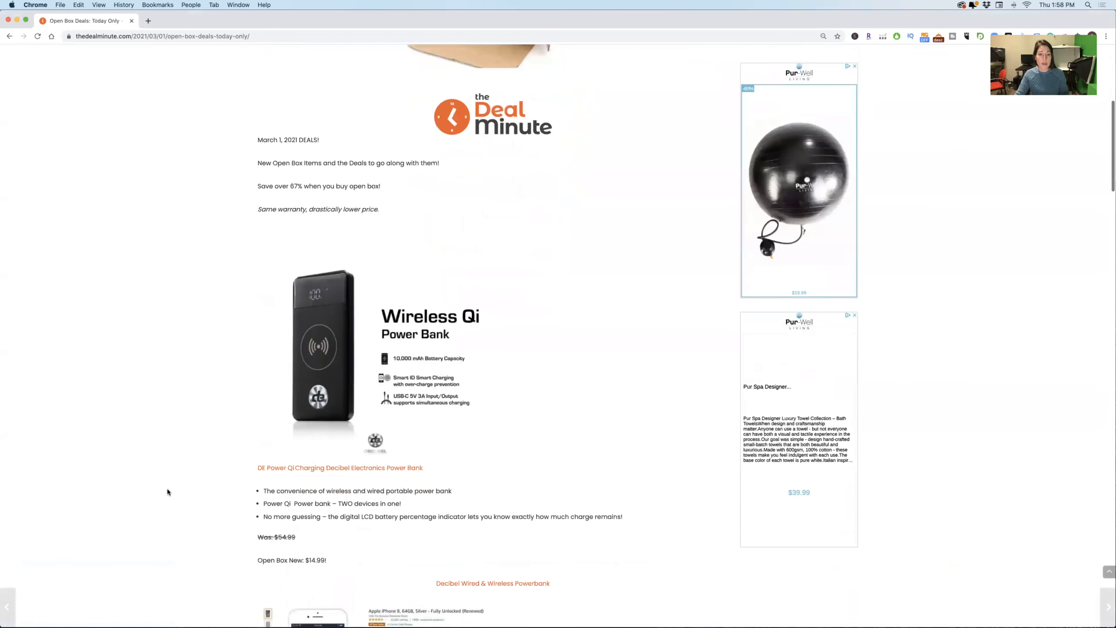
{"action": "scroll", "scroll_direction": "down", "scroll_amount": 3}
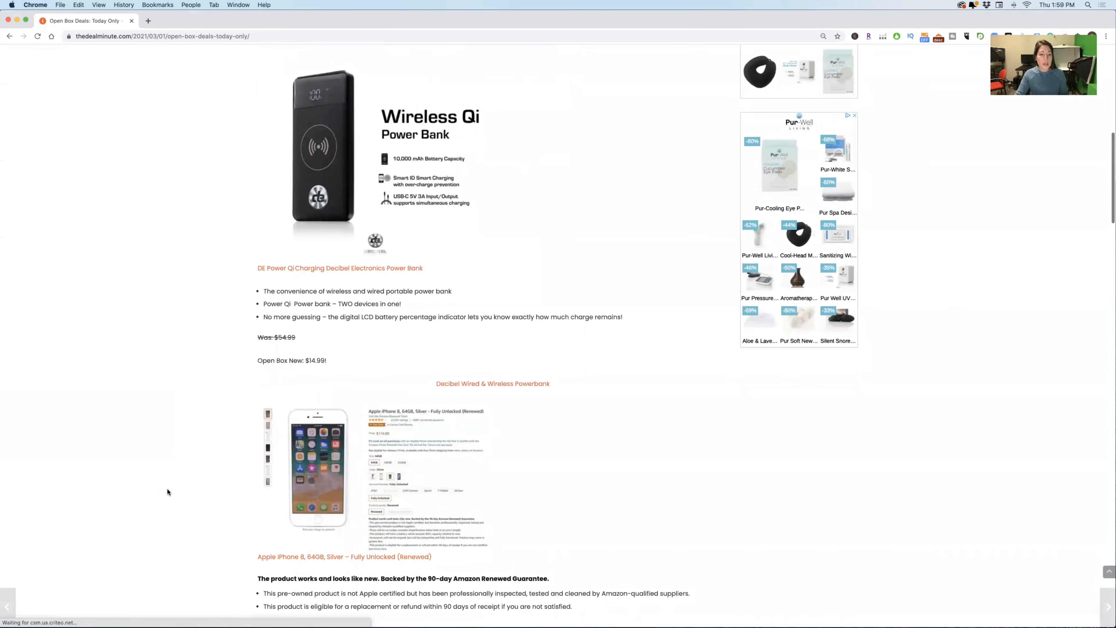
{"action": "scroll", "scroll_direction": "down", "scroll_amount": 3}
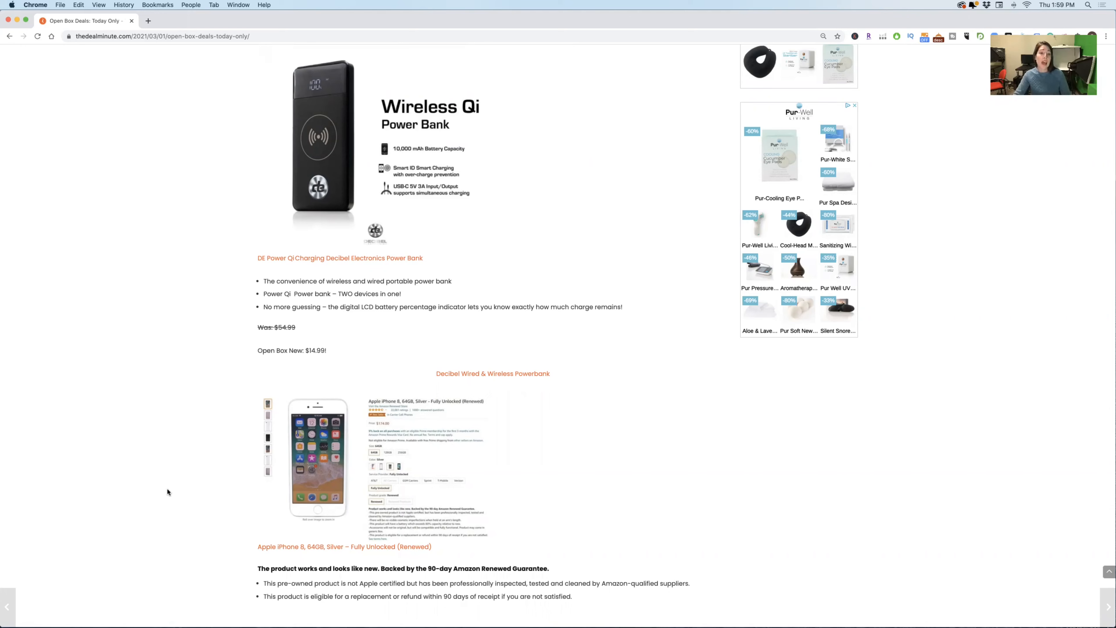
{"action": "mouse_move", "coordinate": [168, 491]}
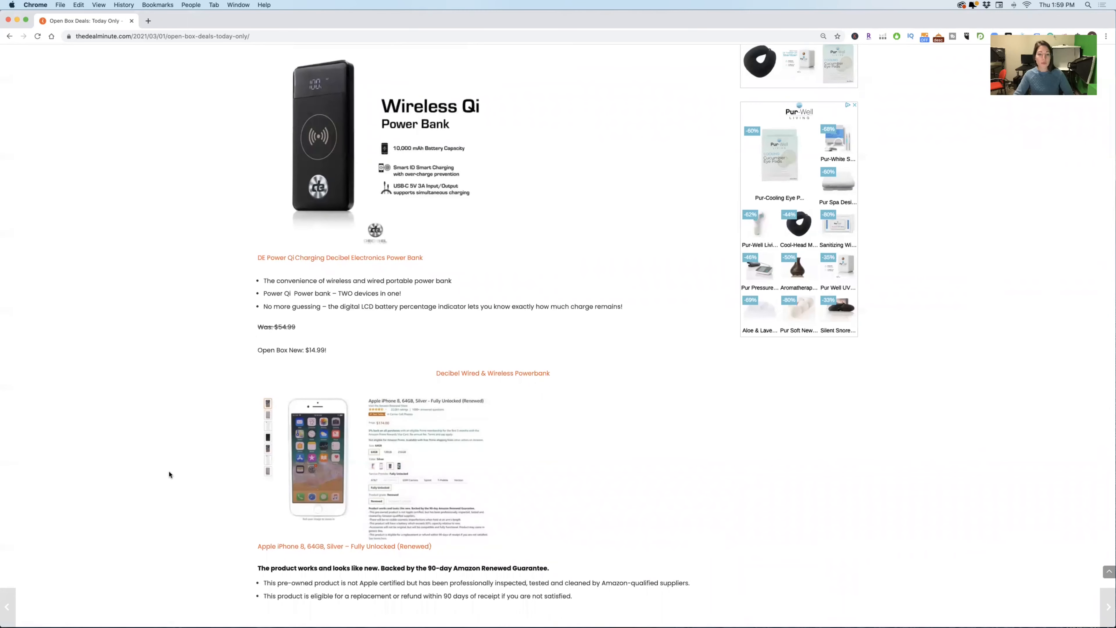
Scroll to the renewed iPhone 8 pricing ($289.99 vs $174.00) and the Deci-Cam listing
{"action": "scroll", "scroll_direction": "down", "scroll_amount": 3}
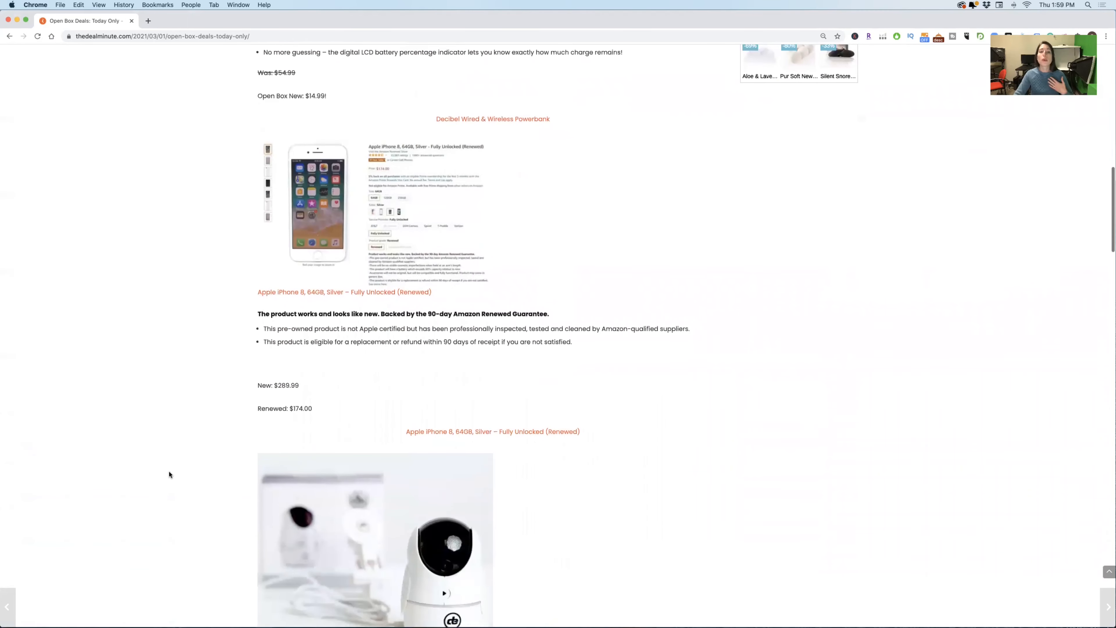
{"action": "scroll", "scroll_direction": "down", "scroll_amount": 3}
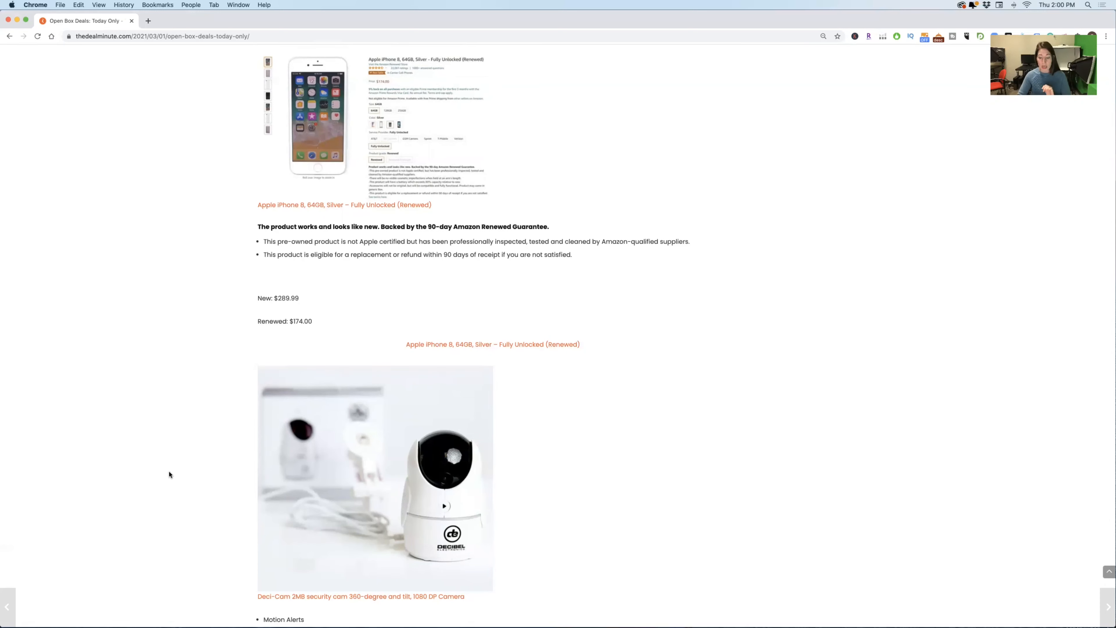
Scroll to the Deci-Cam feature list and its $79.99-to-$39.99 open-box price
{"action": "scroll", "scroll_direction": "down", "scroll_amount": 3}
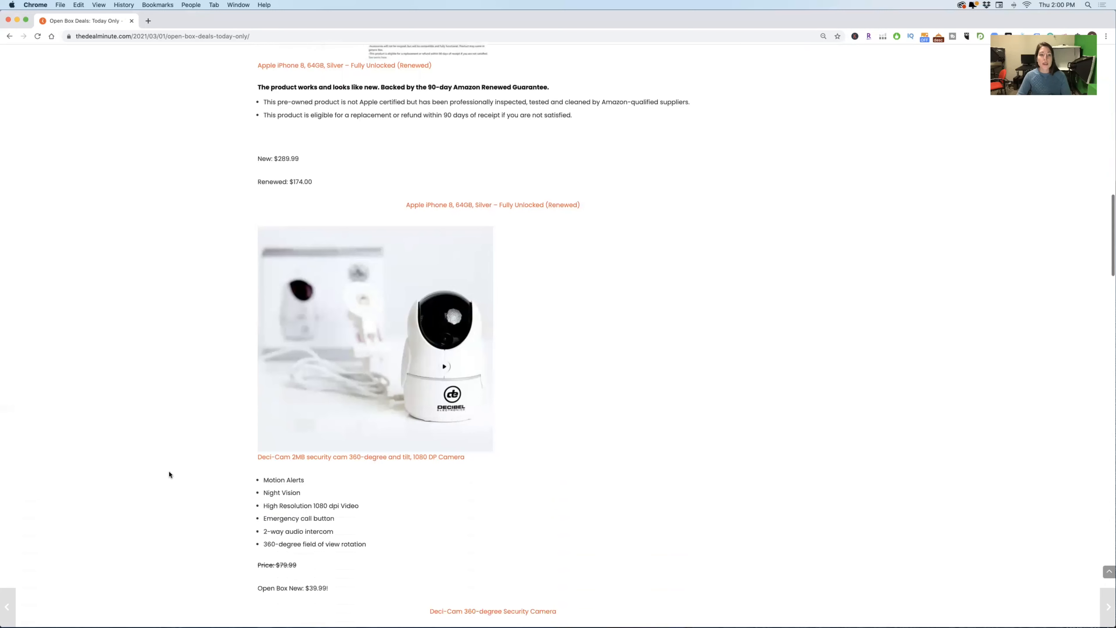
{"action": "scroll", "scroll_direction": "down", "scroll_amount": 3}
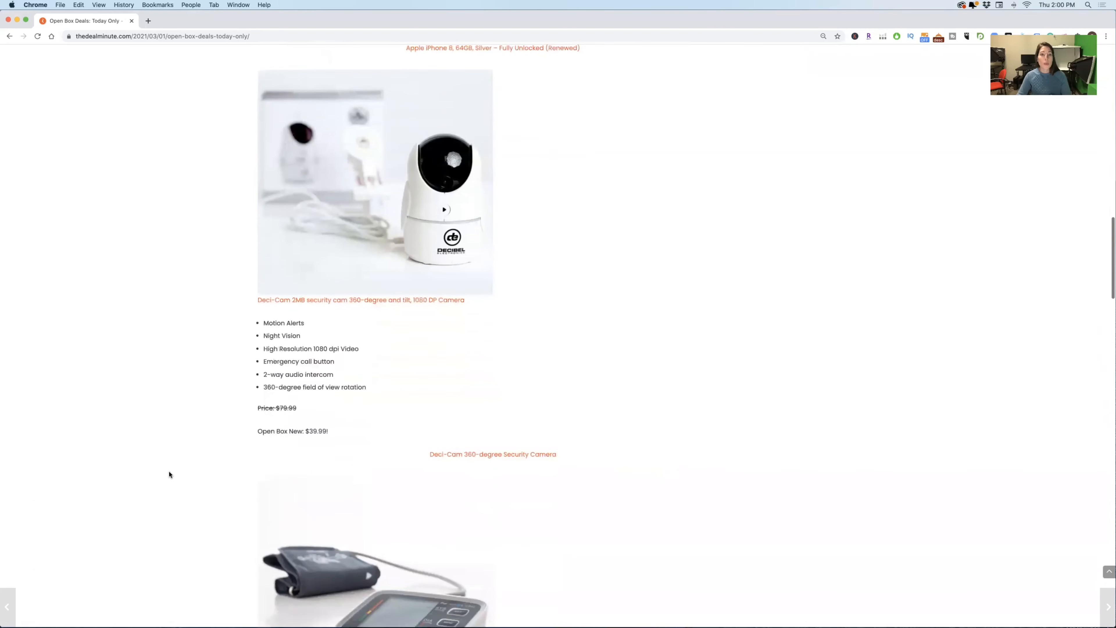
{"action": "scroll", "scroll_direction": "down", "scroll_amount": 3}
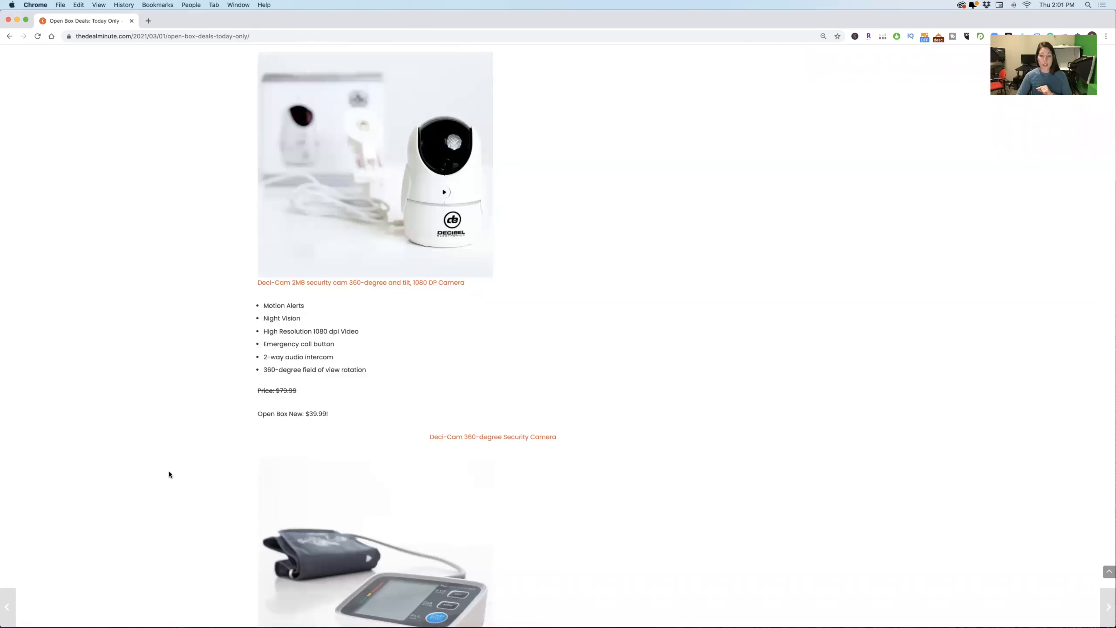
Scroll past the blood pressure monitor to the $11.99 cast iron skillet and $149.99 HP Chromebook
{"action": "scroll", "scroll_direction": "down", "scroll_amount": 3}
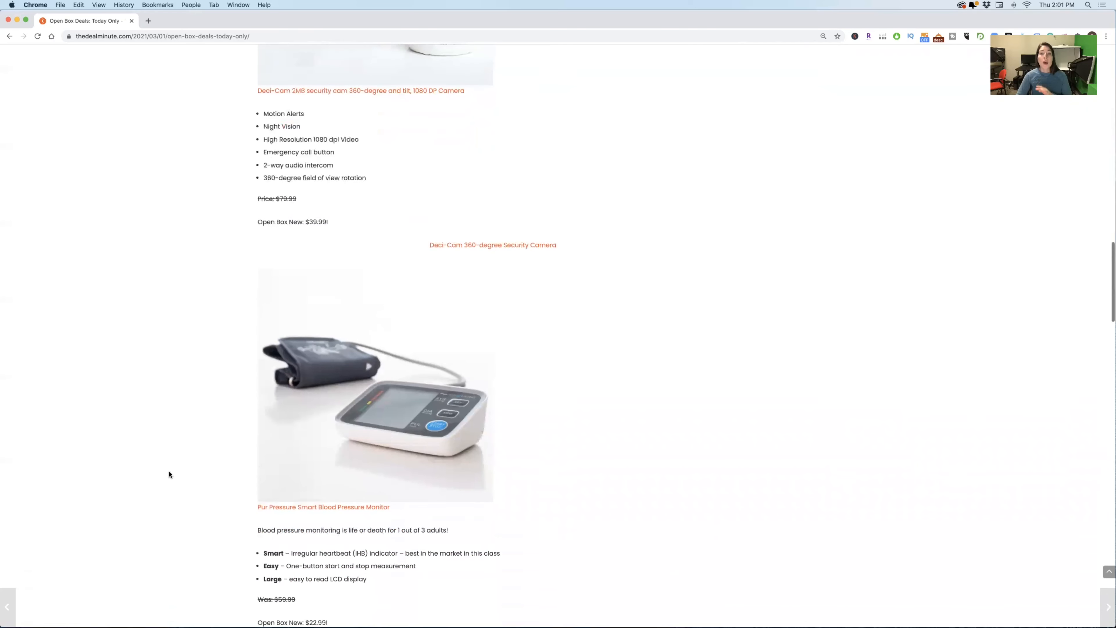
{"action": "scroll", "scroll_direction": "down", "scroll_amount": 3}
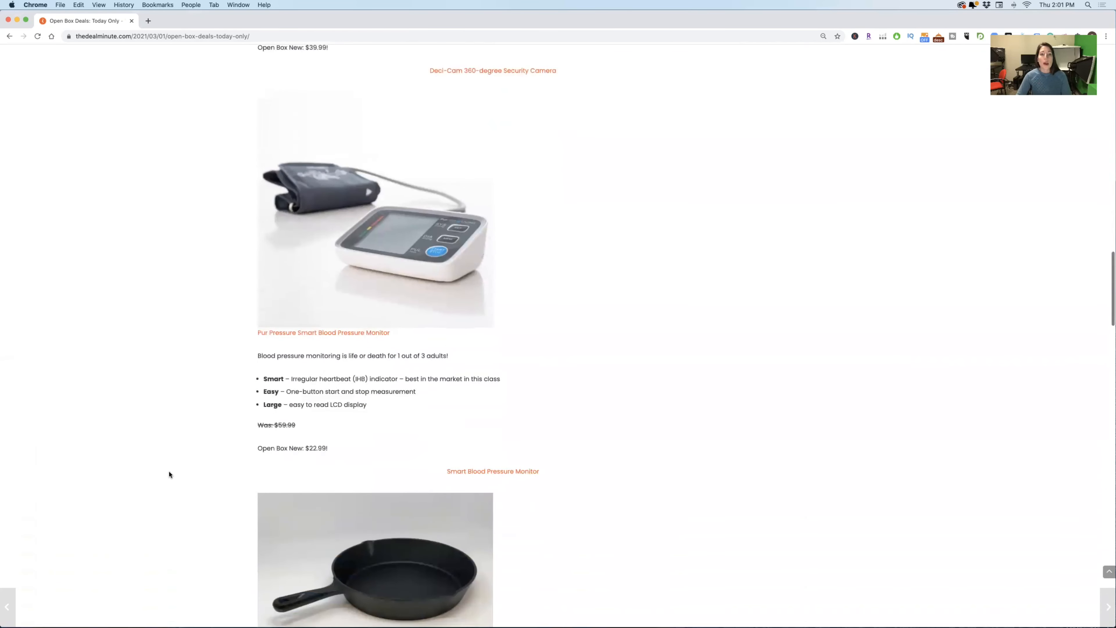
{"action": "scroll", "scroll_direction": "down", "scroll_amount": 3}
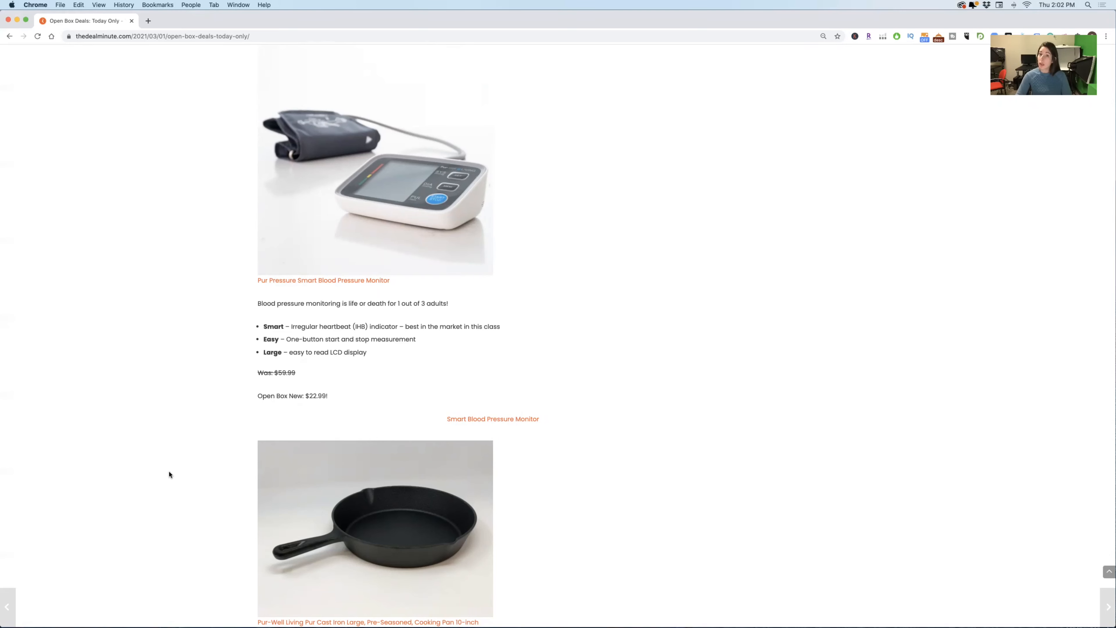
{"action": "scroll", "scroll_direction": "down", "scroll_amount": 3}
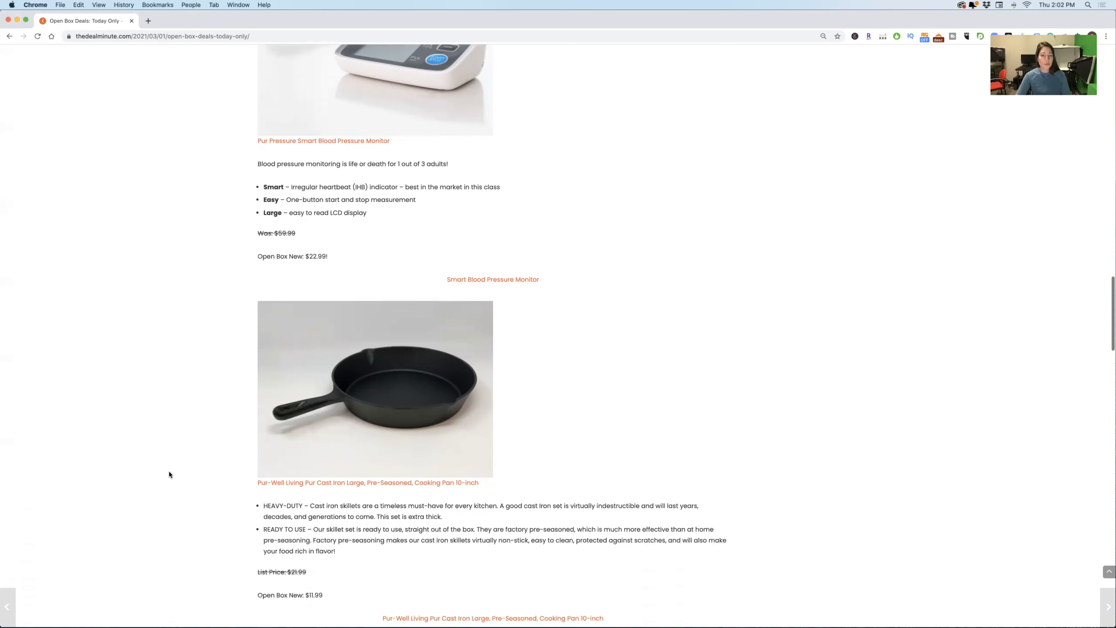
{"action": "scroll", "scroll_direction": "down", "scroll_amount": 3}
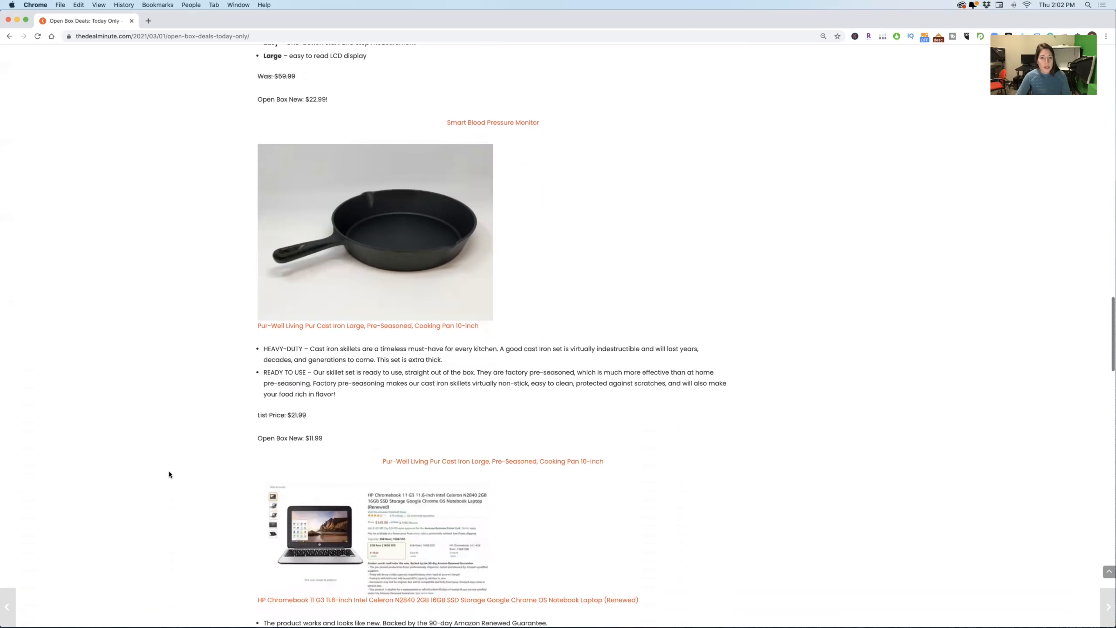
{"action": "scroll", "scroll_direction": "down", "scroll_amount": 3}
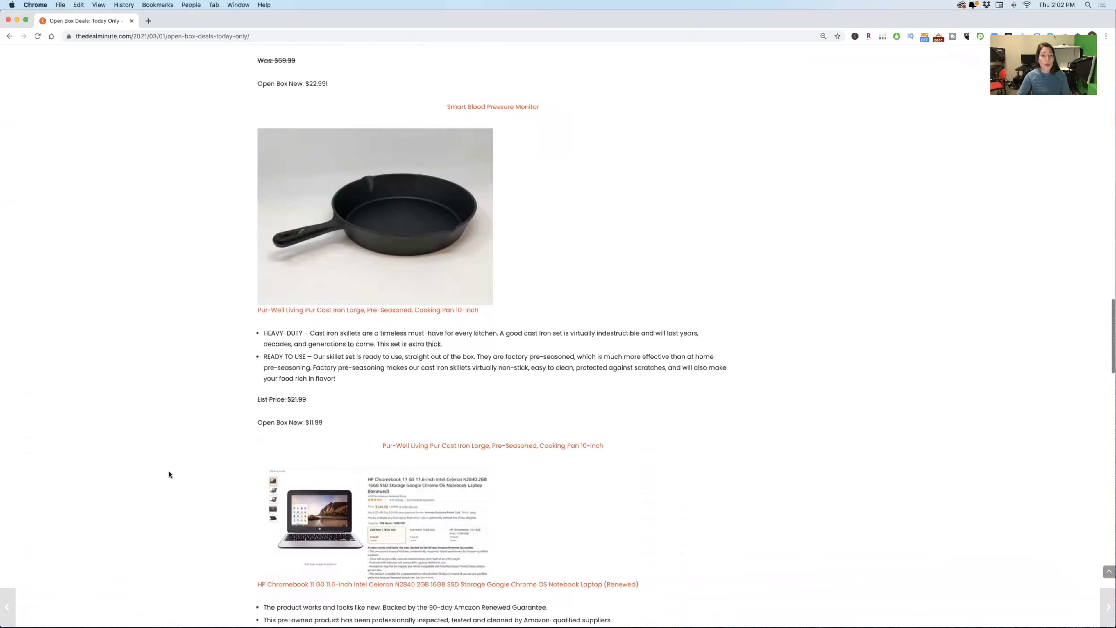
{"action": "scroll", "scroll_direction": "down", "scroll_amount": 3}
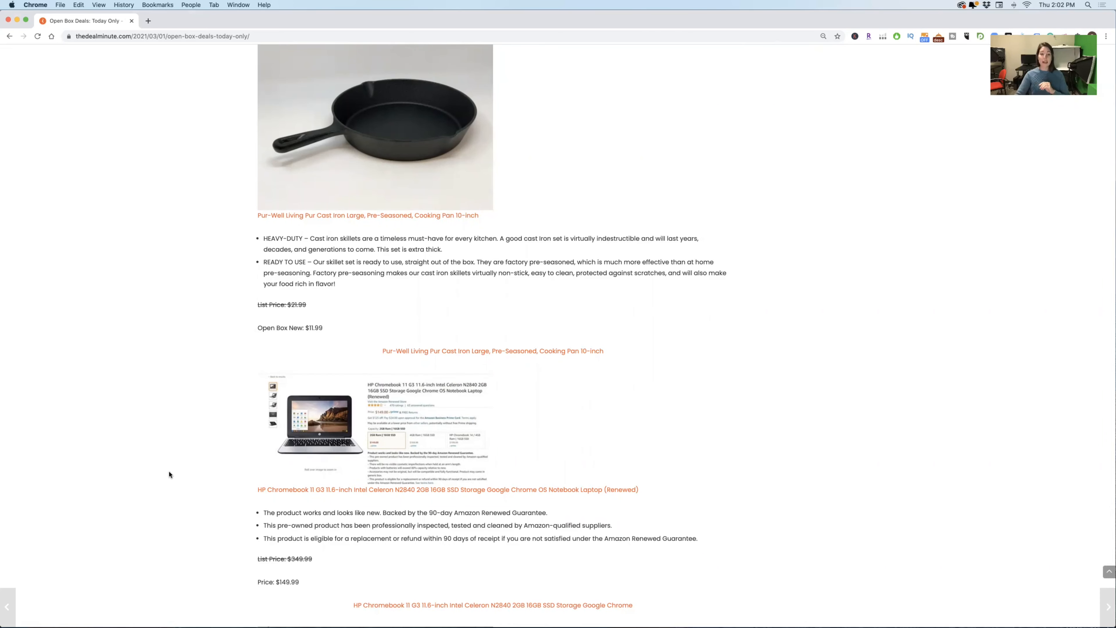
Scroll past the Chromebook to the dog grooming de-matting brush deal at $15.99
{"action": "scroll", "scroll_direction": "down", "scroll_amount": 3}
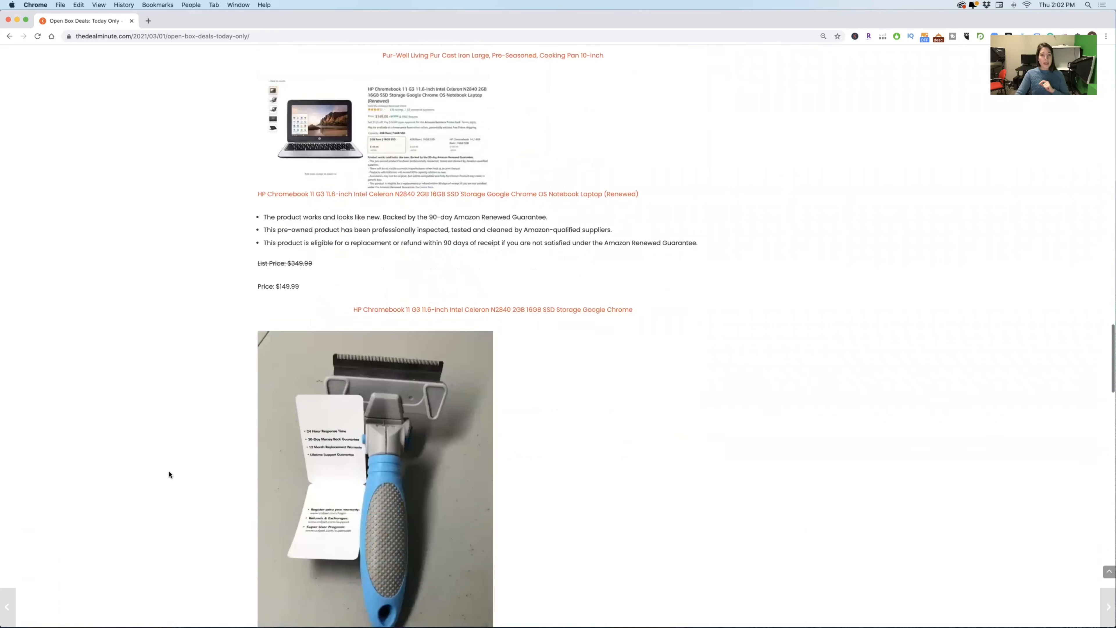
{"action": "scroll", "scroll_direction": "down", "scroll_amount": 3}
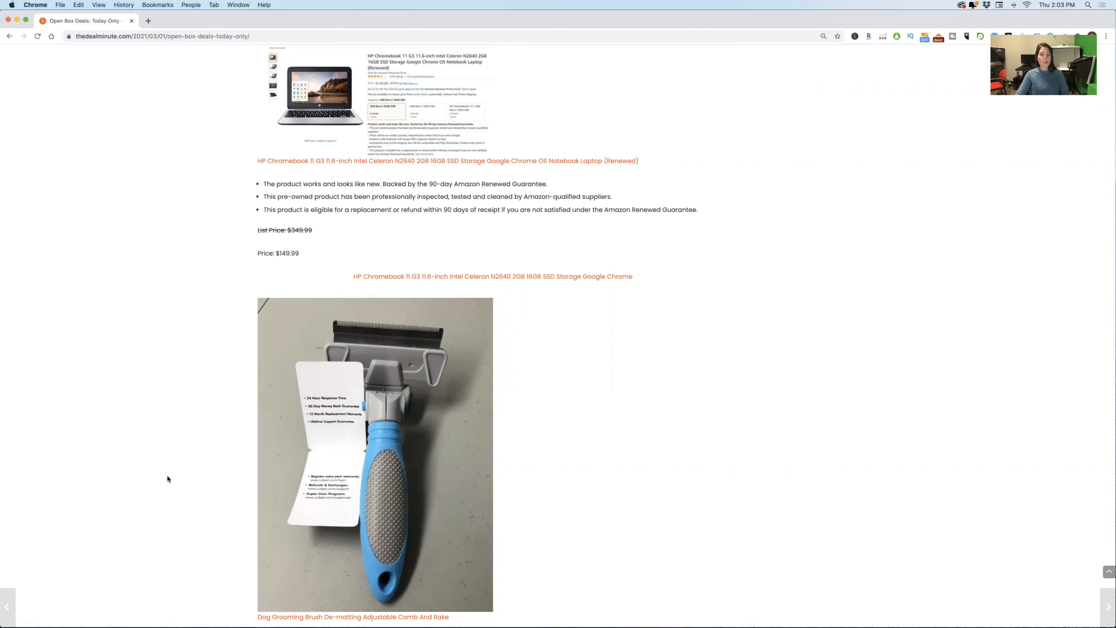
{"action": "scroll", "scroll_direction": "down", "scroll_amount": 3}
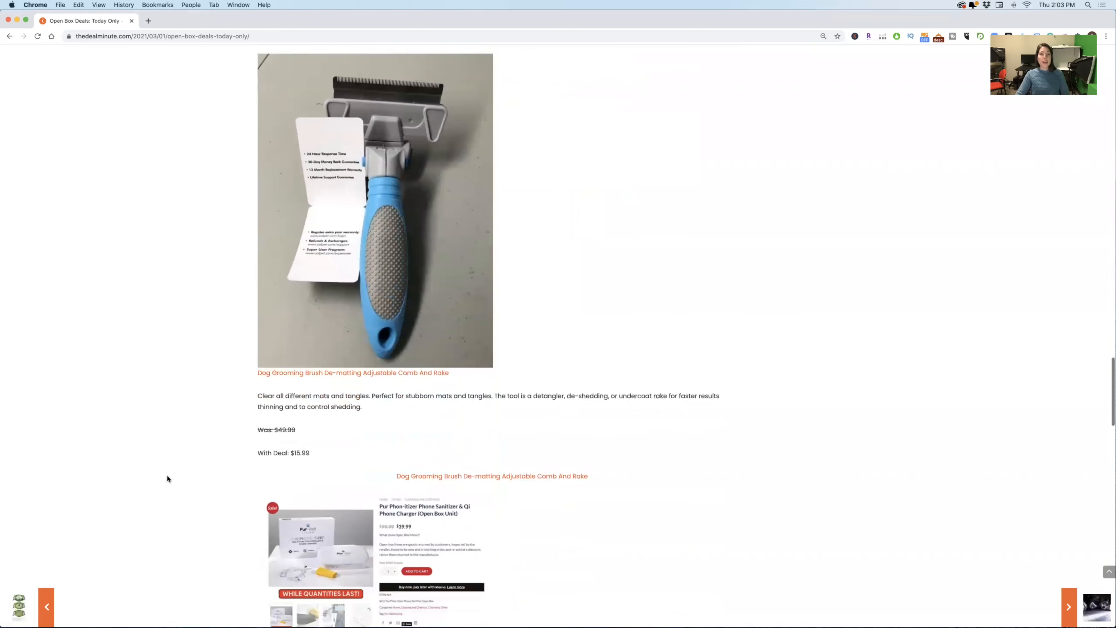
Scroll to the Pur Phon-itizer sanitizer and Qi charger deal, $99.99 cut to $59.99
{"action": "scroll", "scroll_direction": "down", "scroll_amount": 3}
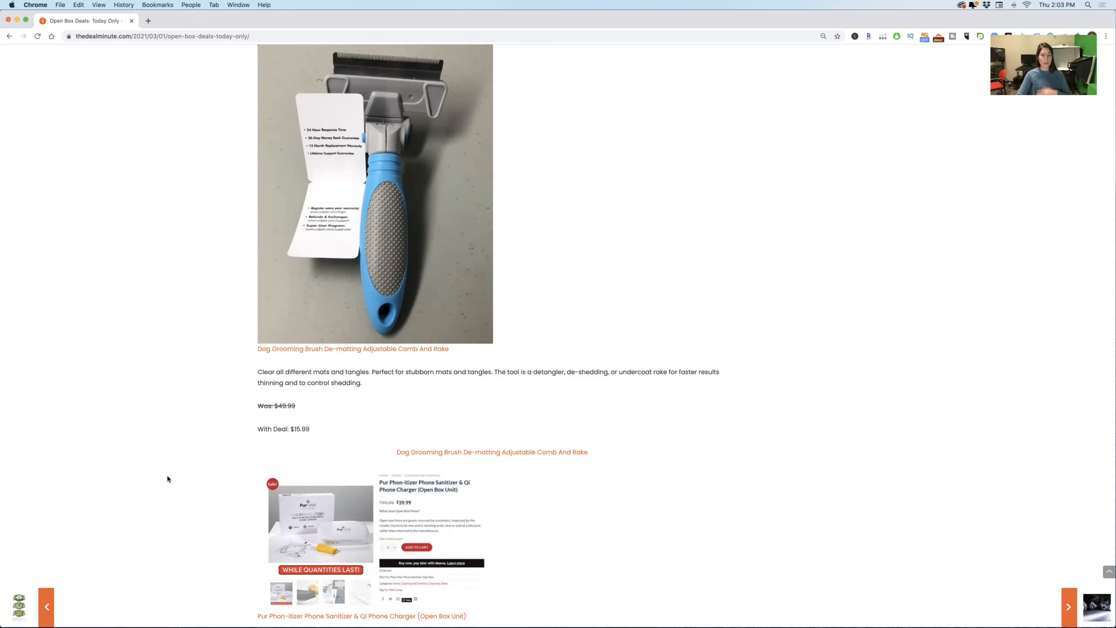
{"action": "scroll", "scroll_direction": "down", "scroll_amount": 3}
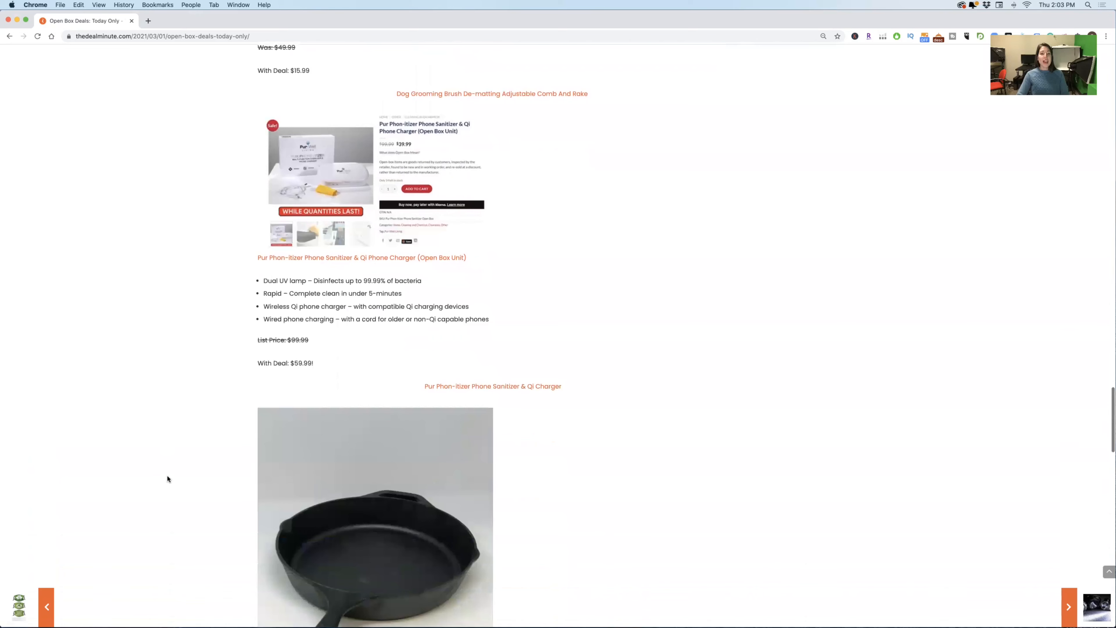
{"action": "scroll", "scroll_direction": "down", "scroll_amount": 3}
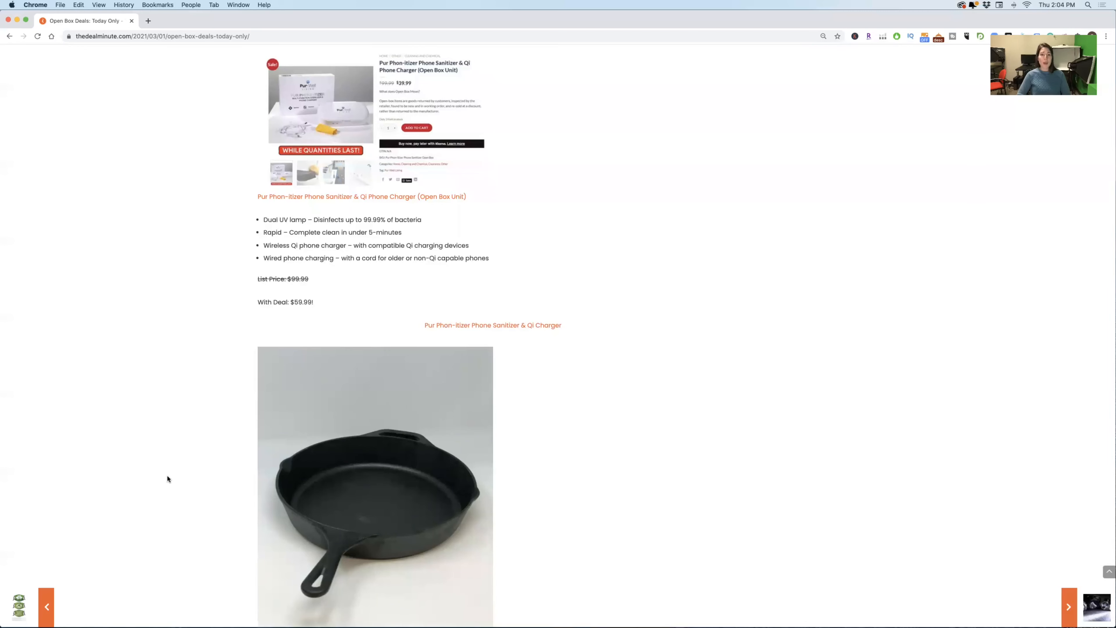
{"action": "mouse_move", "coordinate": [206, 481]}
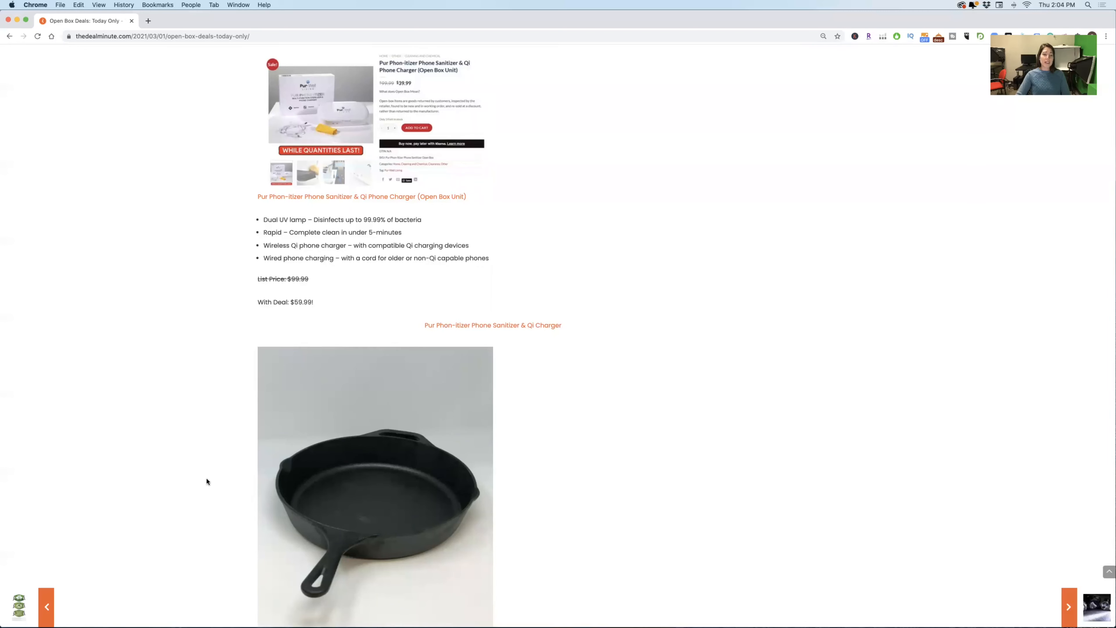
Scroll to the Pur 12-inch cast iron pan deal, $23.99 down to $13.99
{"action": "scroll", "scroll_direction": "down", "scroll_amount": 3}
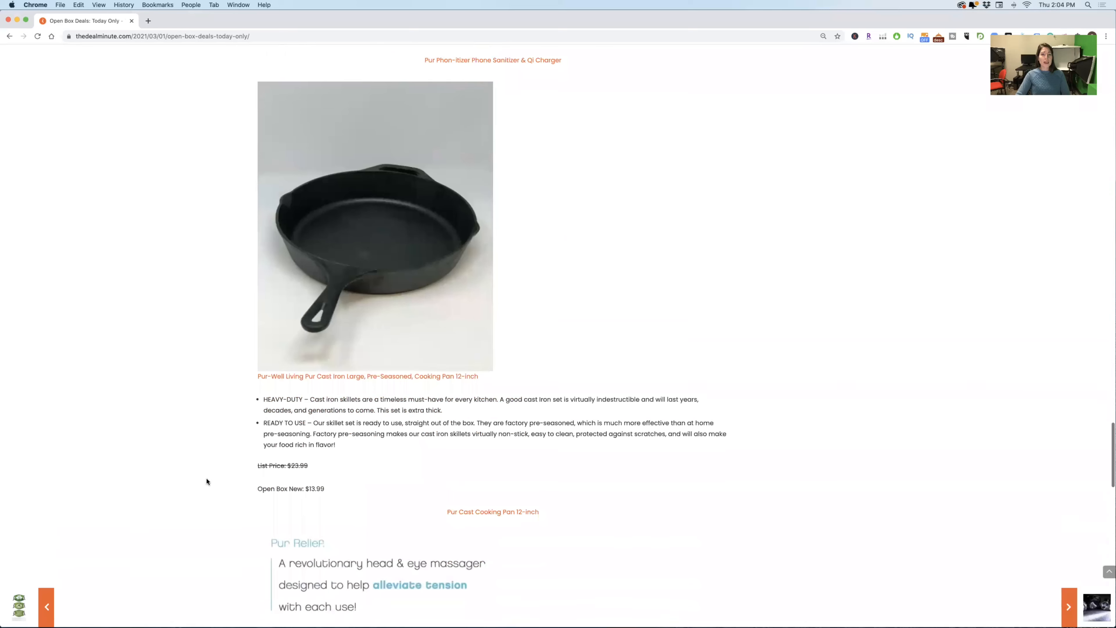
{"action": "scroll", "scroll_direction": "down", "scroll_amount": 3}
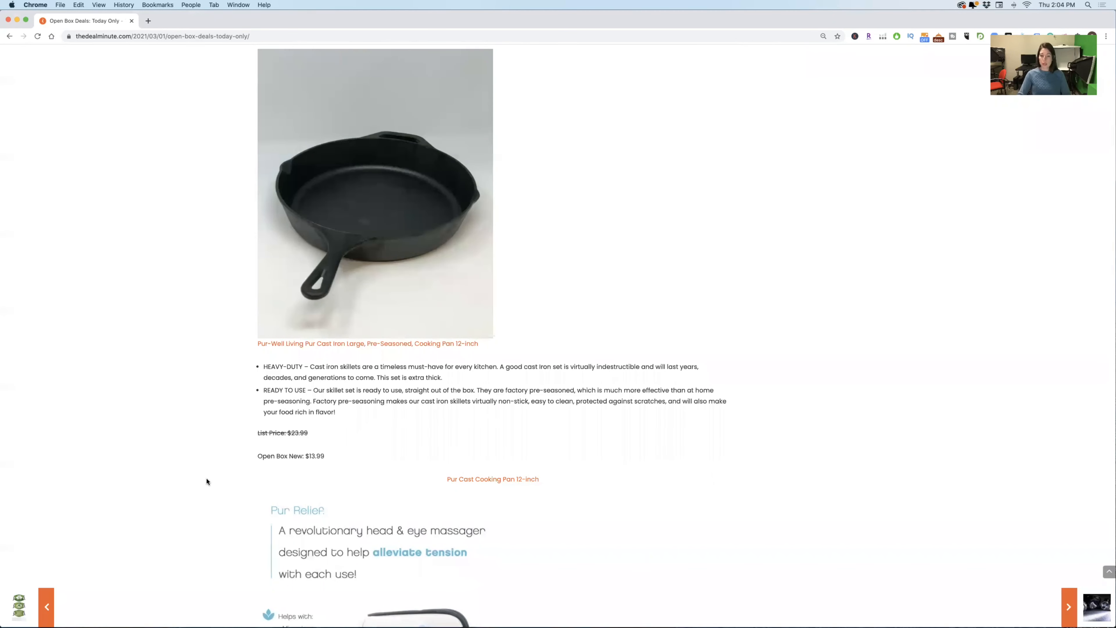
Scroll to the Pur Relief TMJ massager deal at $59.99 and the closing notes
{"action": "scroll", "scroll_direction": "down", "scroll_amount": 3}
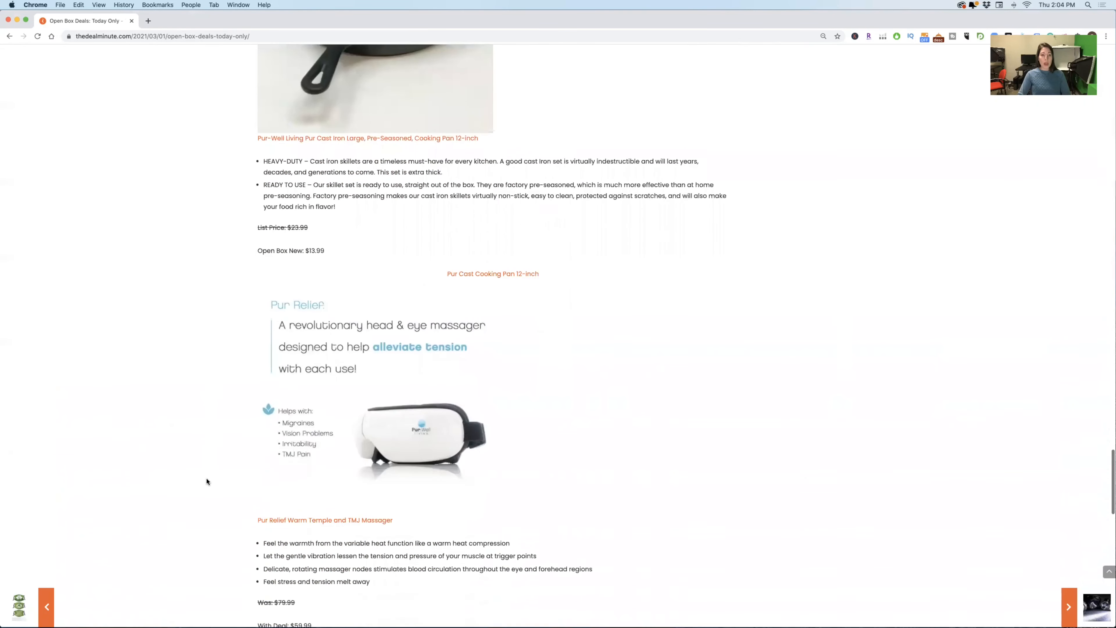
{"action": "scroll", "scroll_direction": "down", "scroll_amount": 3}
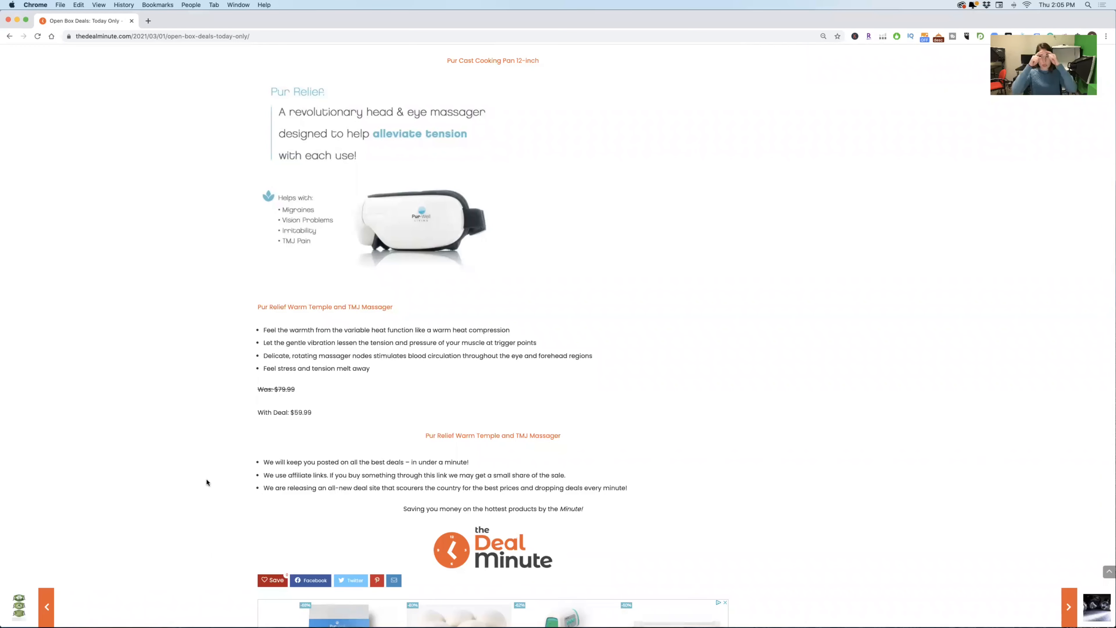
{"action": "mouse_move", "coordinate": [225, 445]}
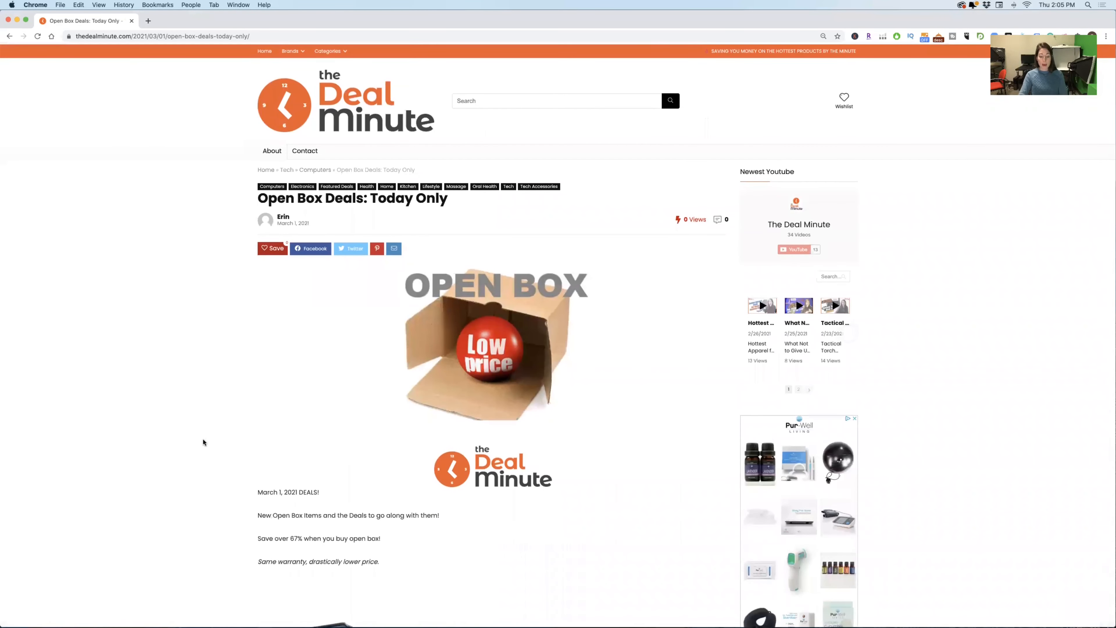
{"action": "mouse_move", "coordinate": [300, 419]}
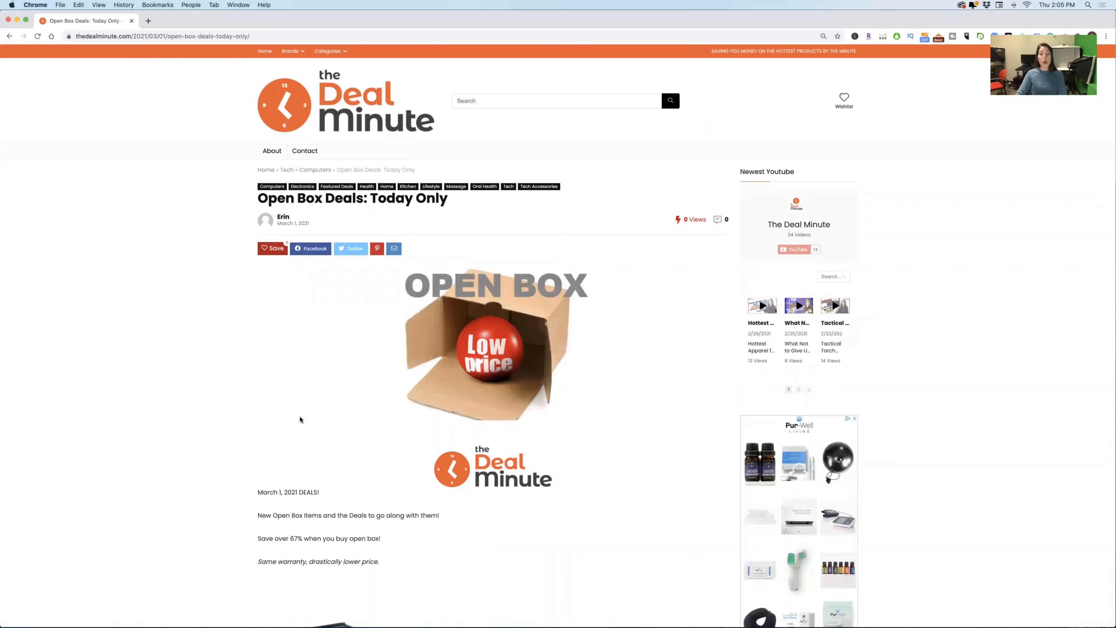